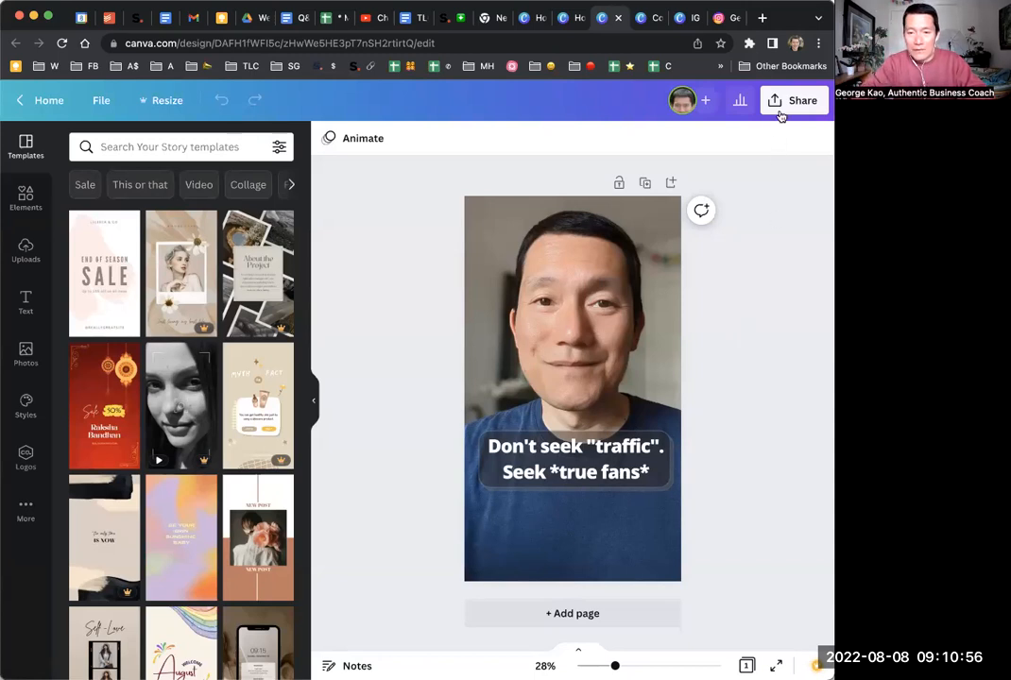
- Copy the story design's template link from Share > More > Template link
left_click(802, 100)
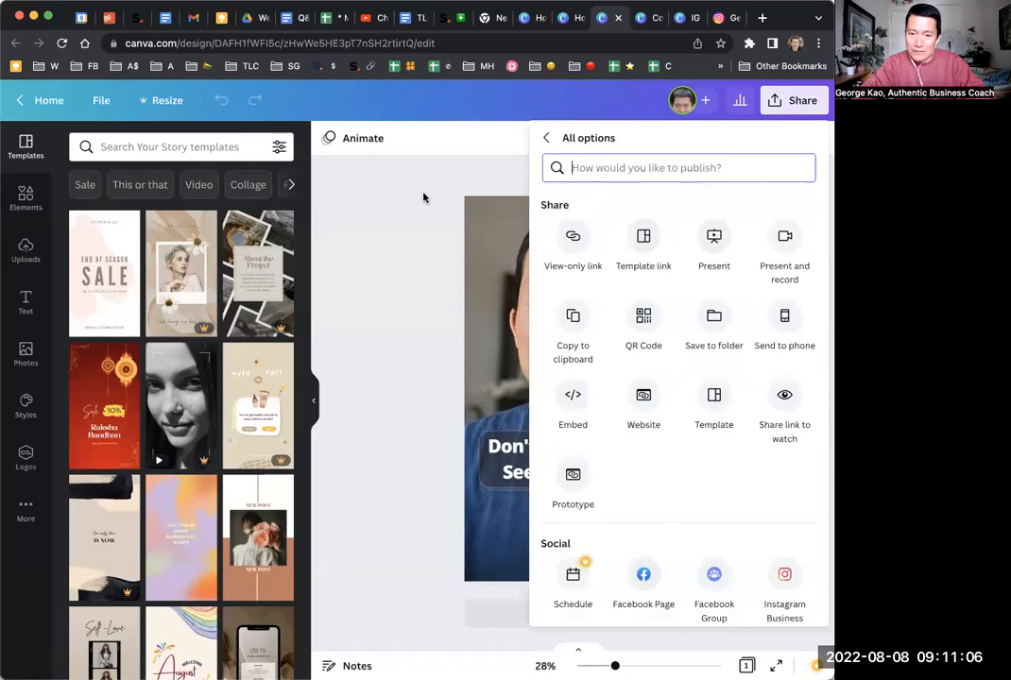
left_click(794, 100)
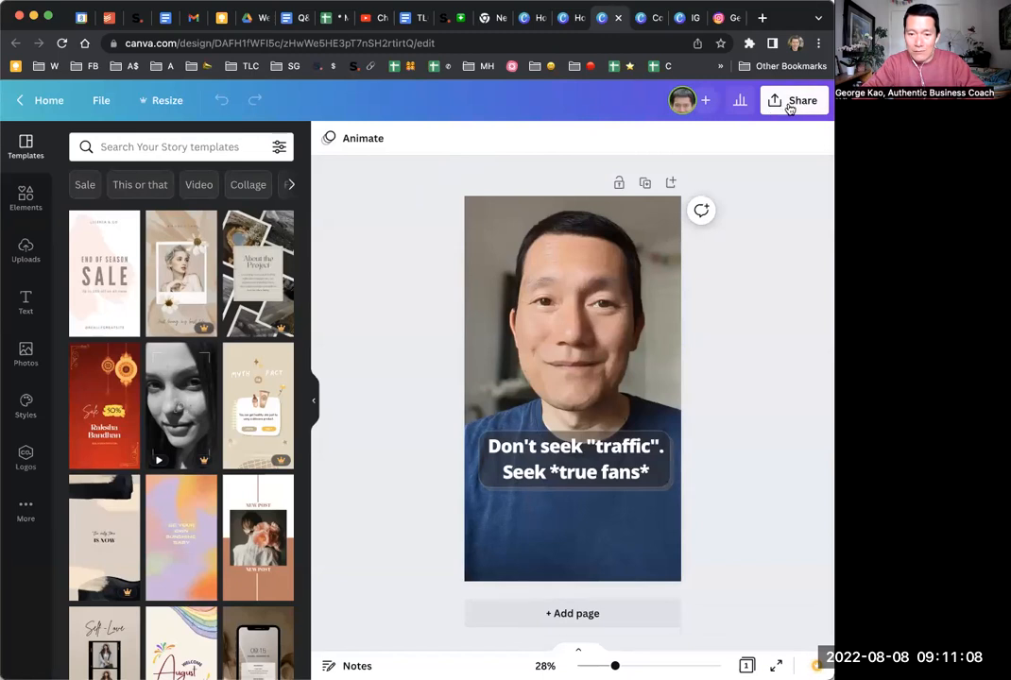
left_click(802, 101)
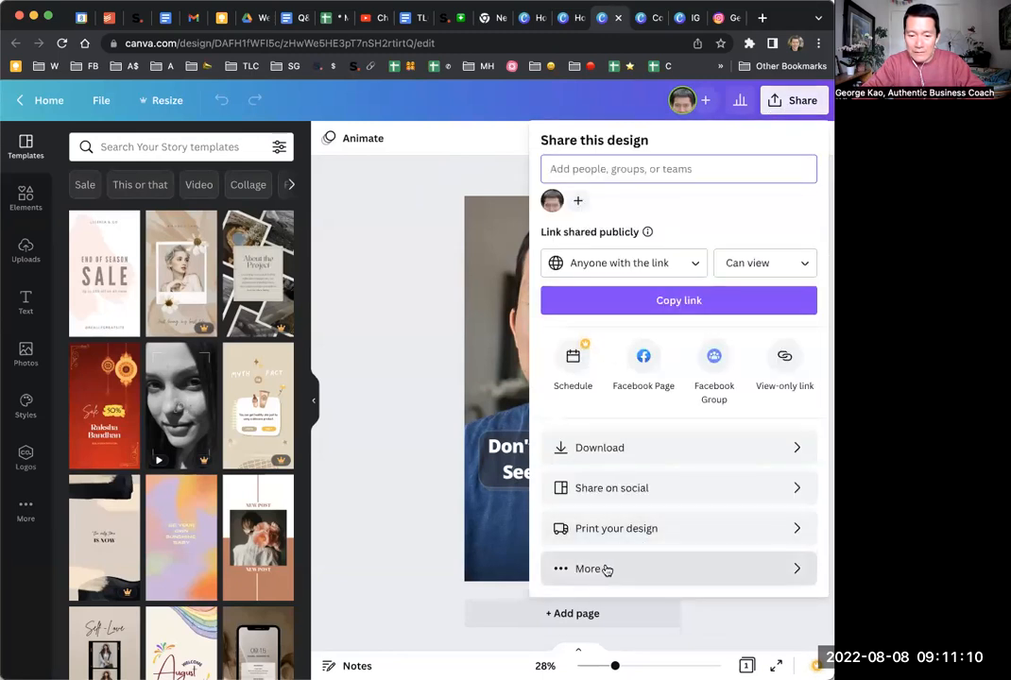
left_click(586, 569)
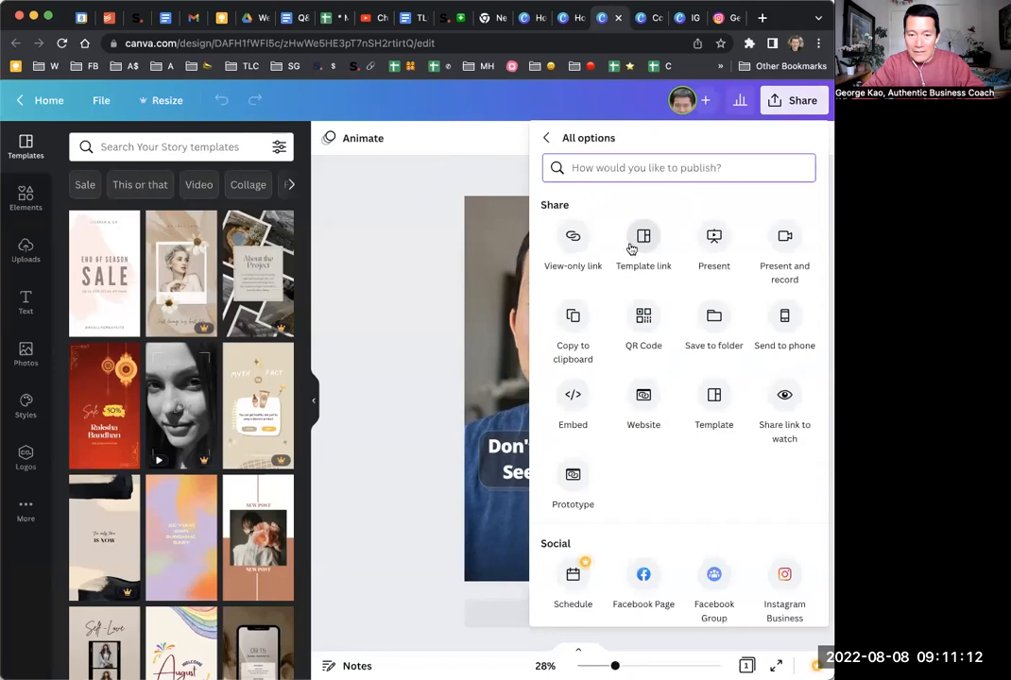
left_click(643, 237)
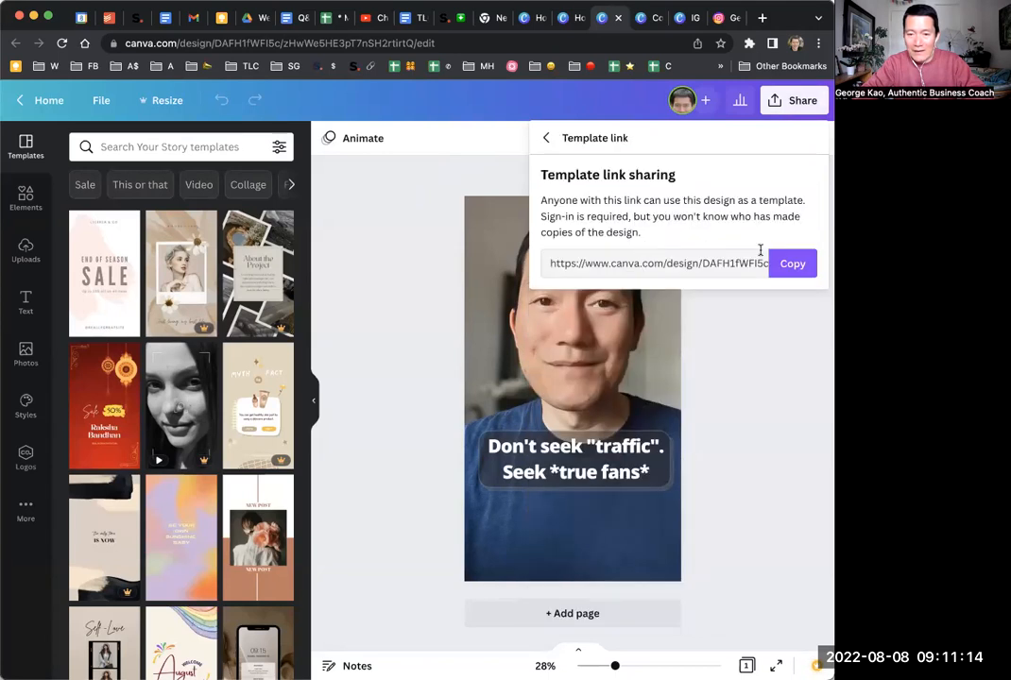
left_click(791, 263)
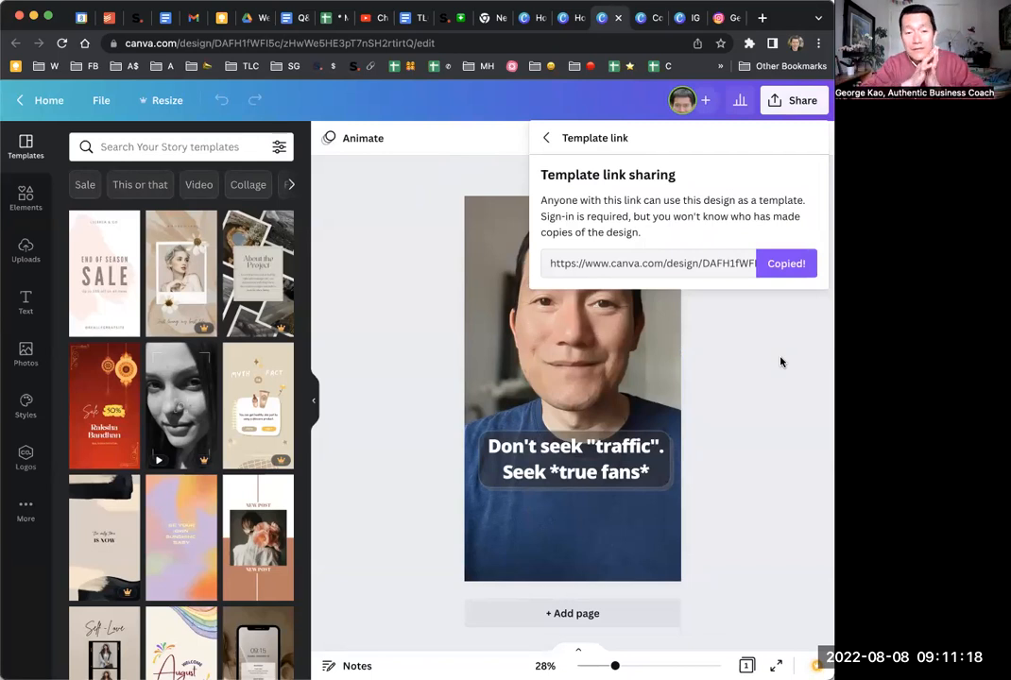
left_click(781, 363)
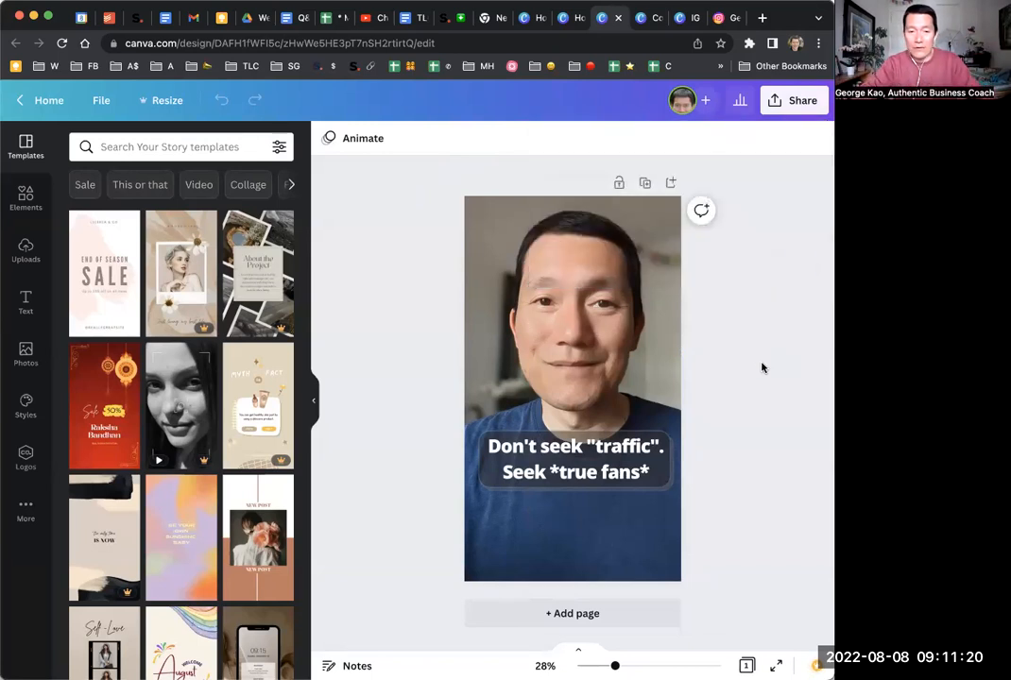
mouse_move(748, 336)
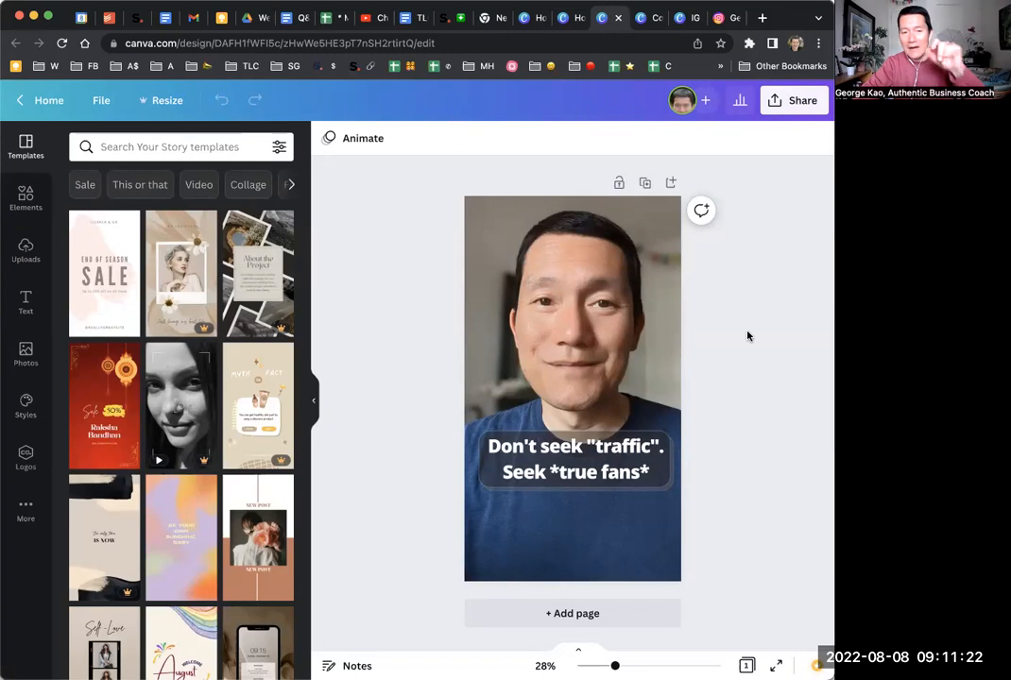
mouse_move(764, 333)
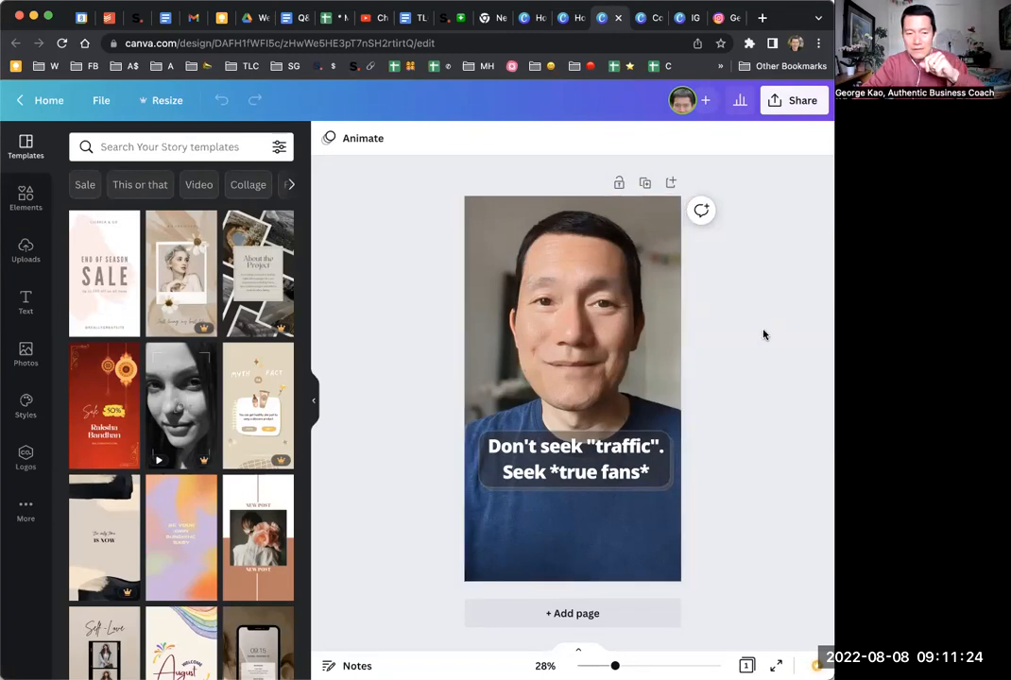
mouse_move(505, 233)
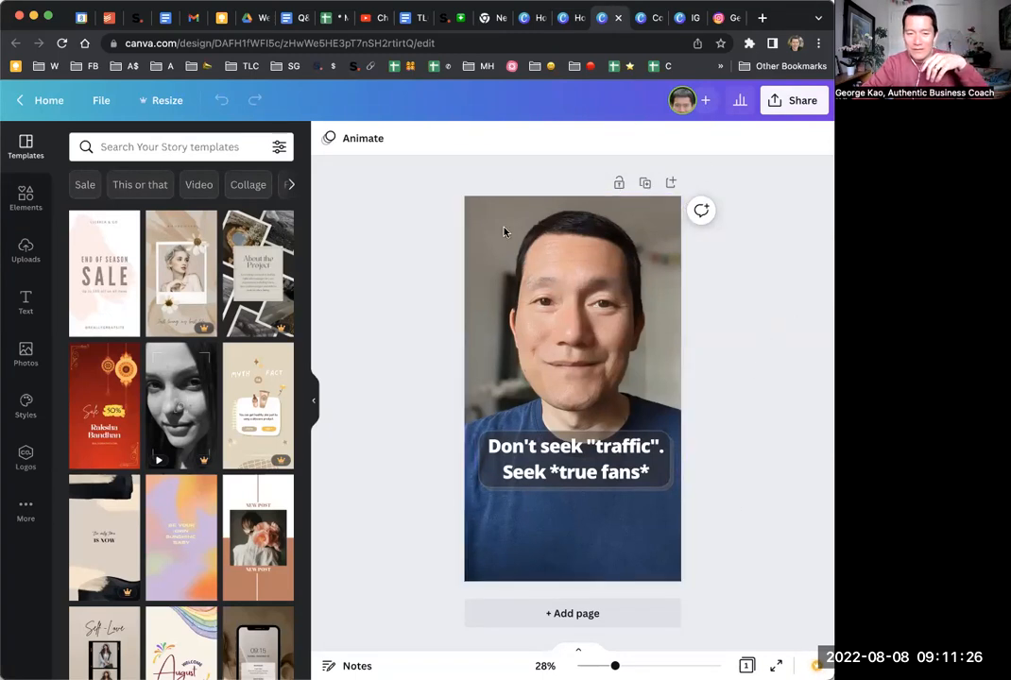
mouse_move(757, 364)
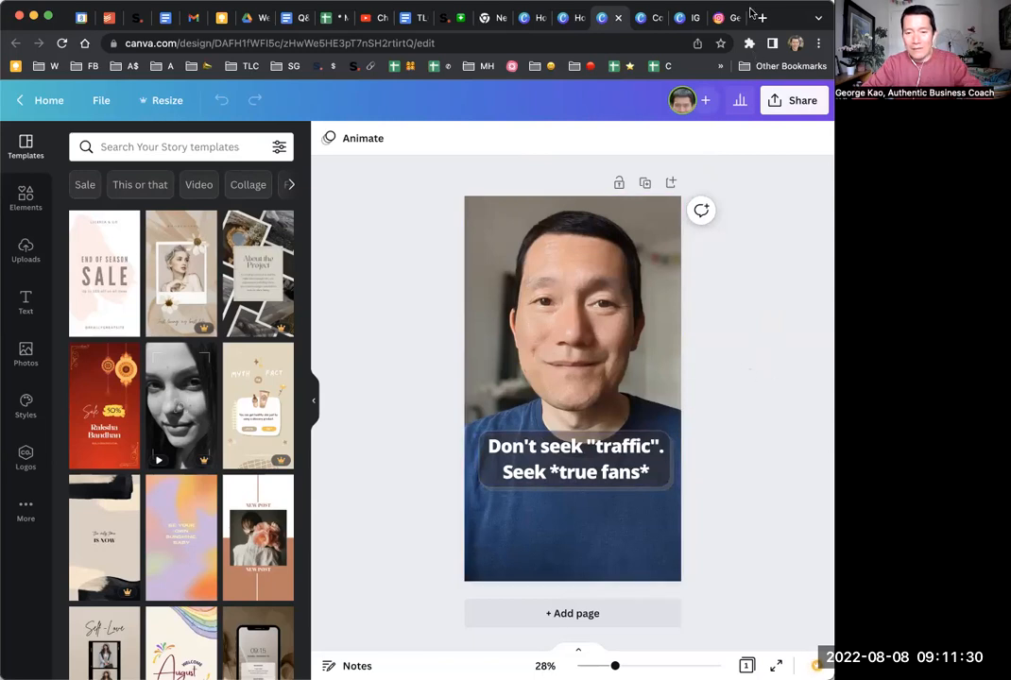
- Switch to the Instagram browser tab showing the 'Don't seek traffic' video in the profile grid
left_click(574, 461)
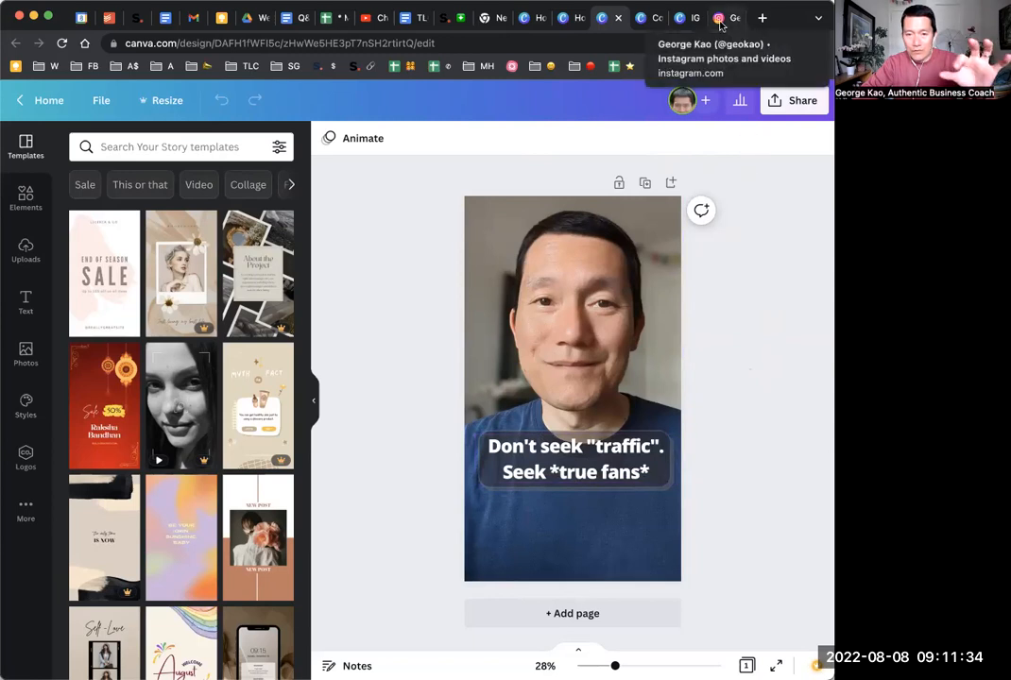
left_click(735, 17)
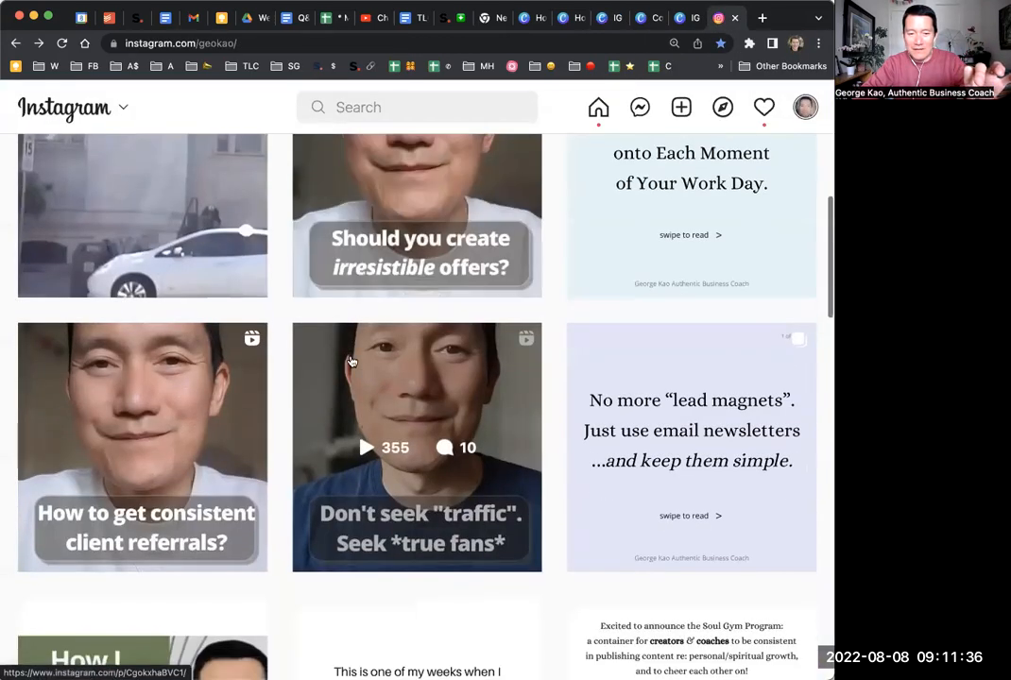